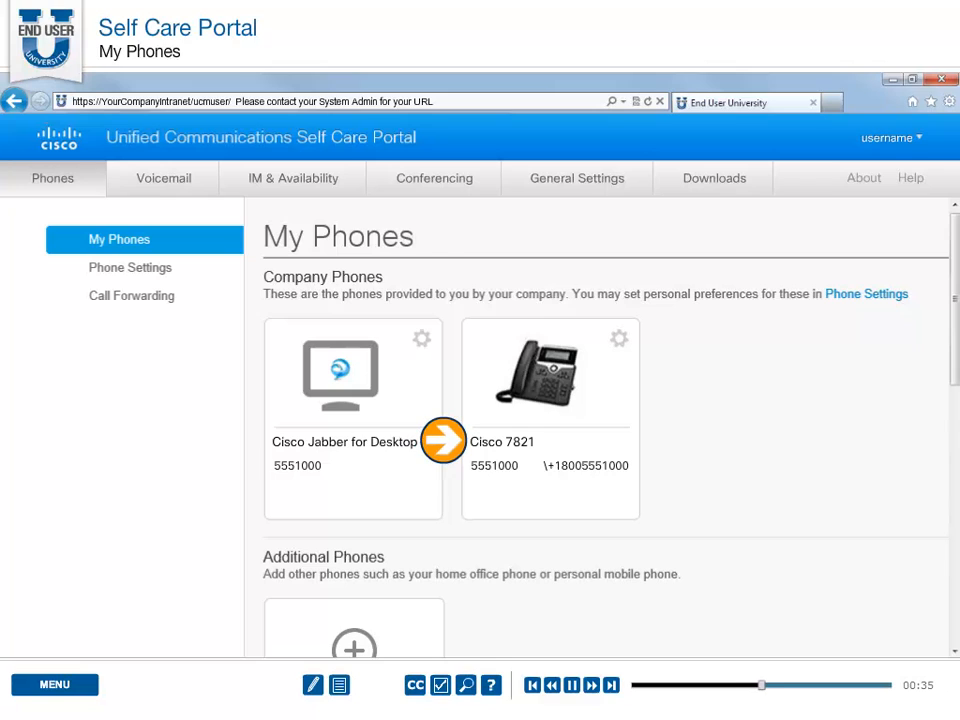
Reach Additional Phones on My Phones and start the Add a New Additional Phone form
left_click(618, 338)
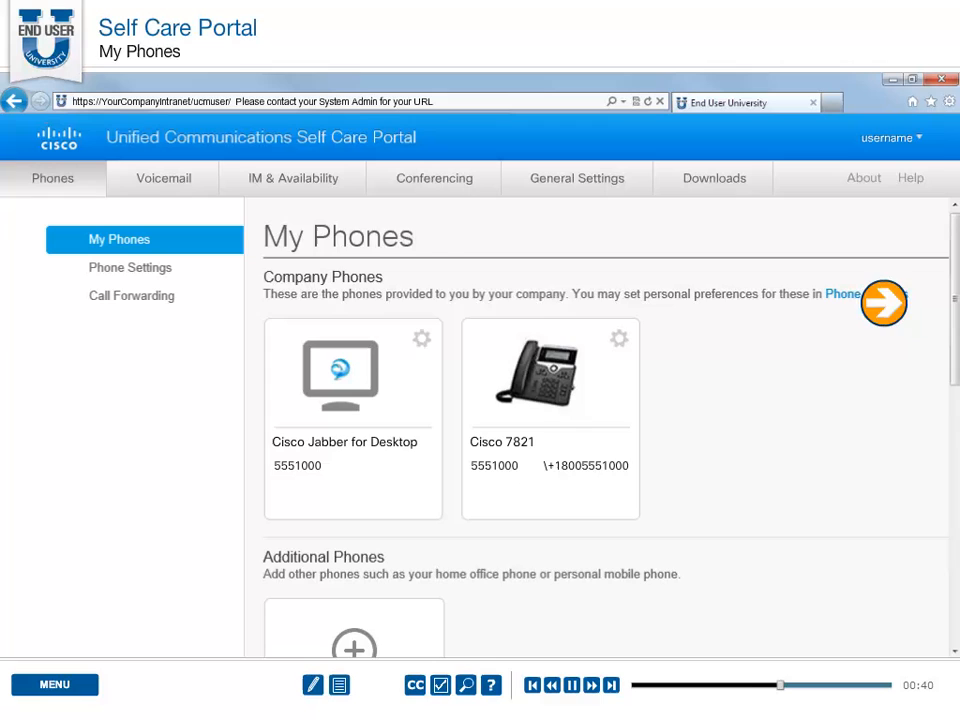
scroll("down", 3)
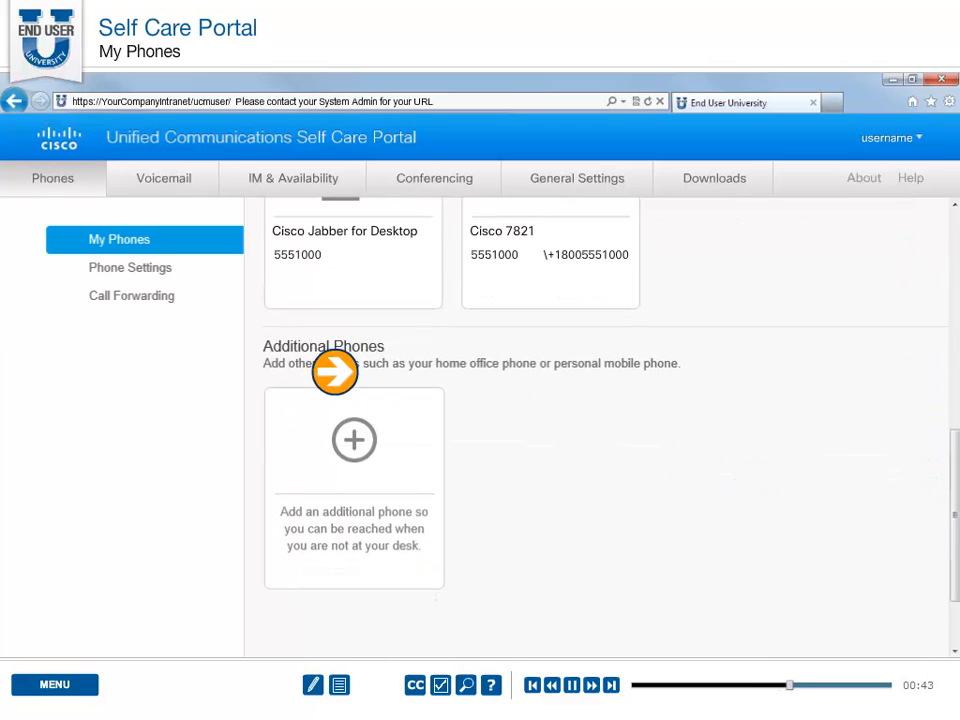
left_click(354, 440)
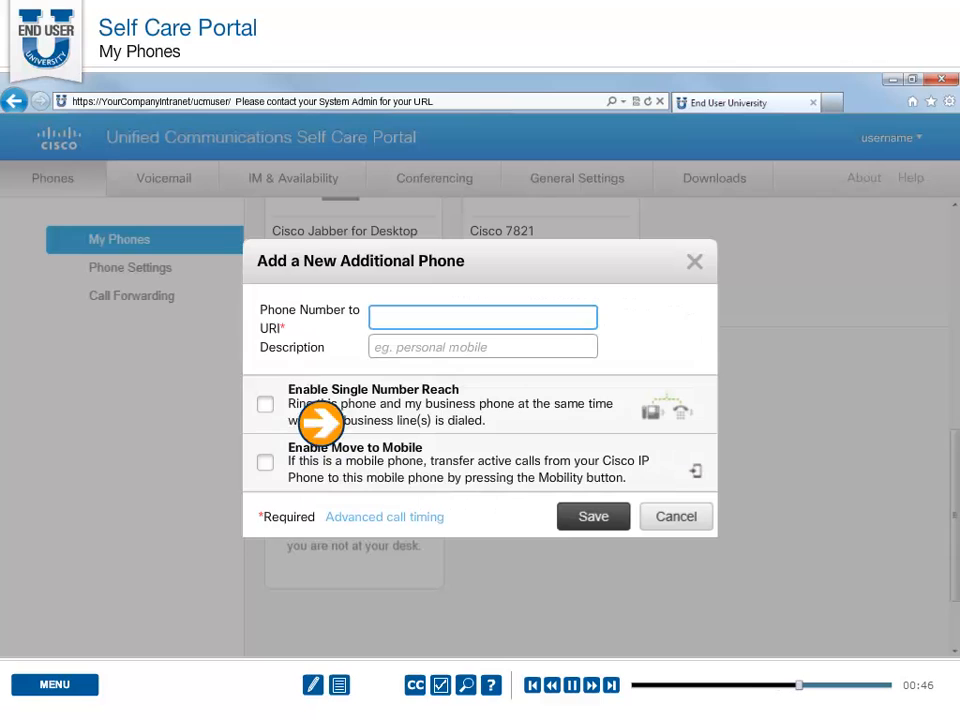